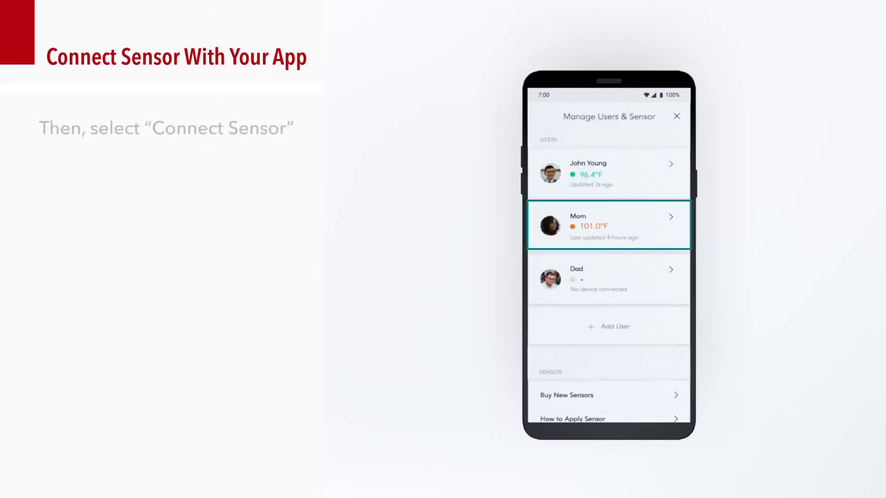
# Select Mom and choose Connect Sensor, then start Add User for a new user
pyautogui.click(609, 224)
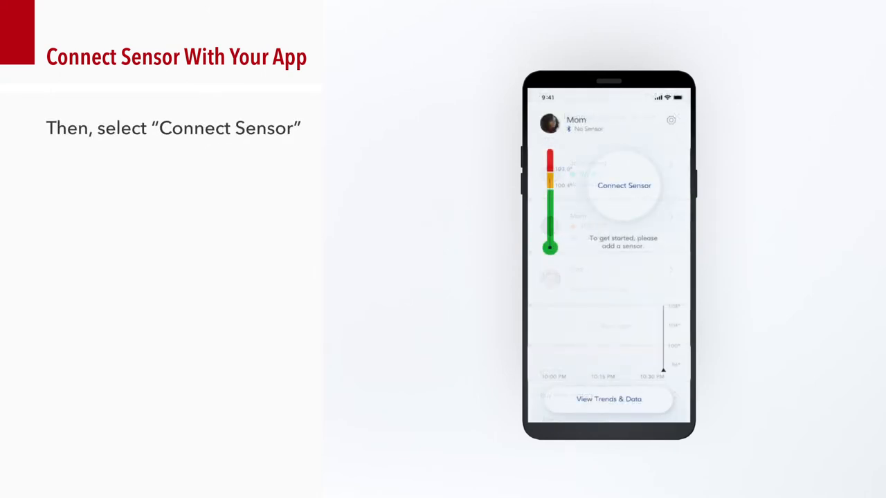
pyautogui.click(622, 185)
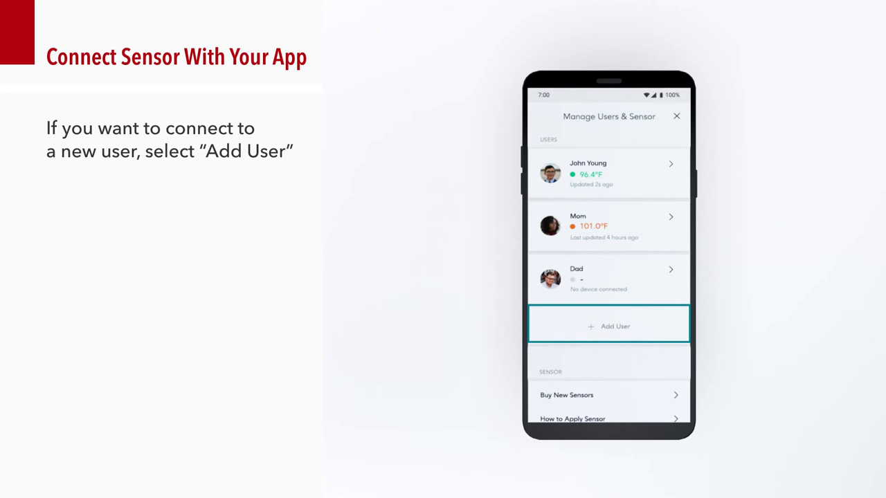
pyautogui.click(609, 325)
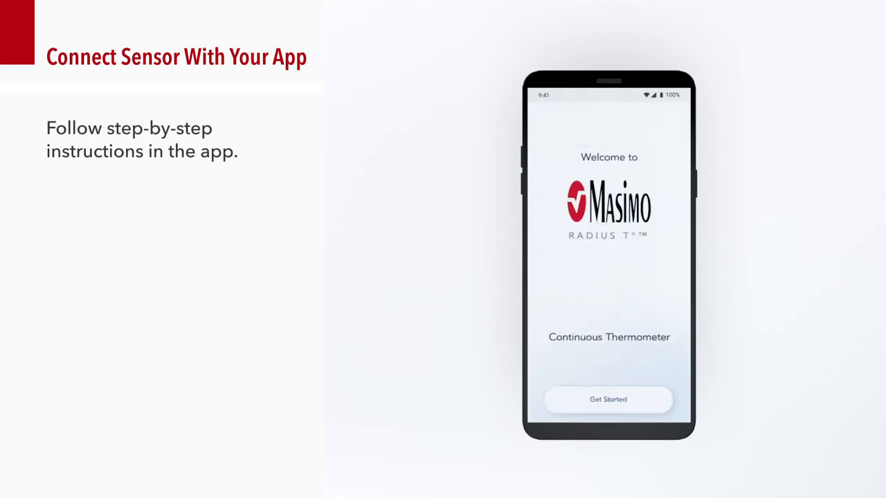